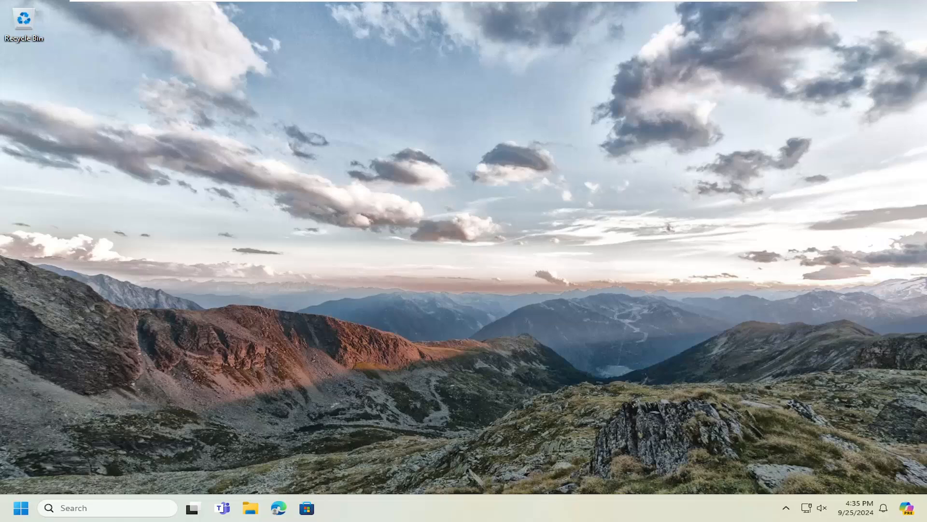
{"action": "mouse_move", "coordinate": [53, 430]}
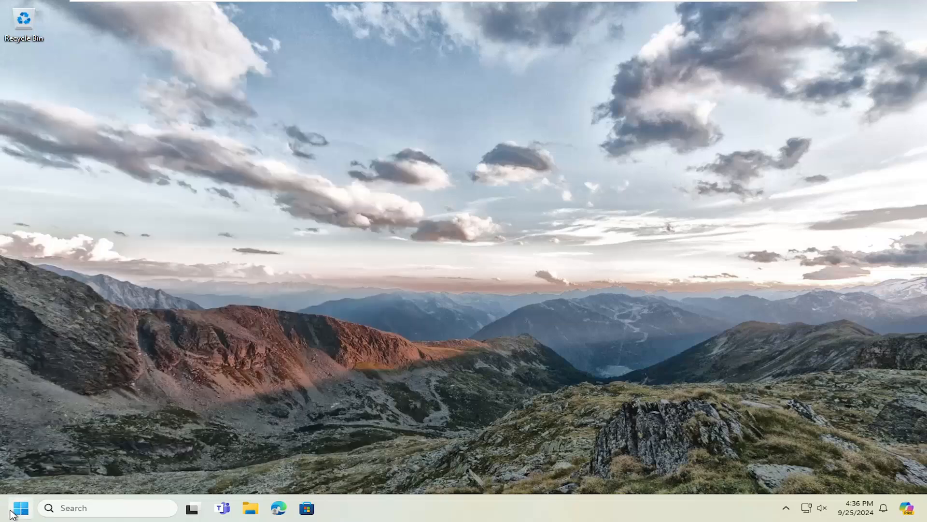
Step: Search Start for 'power plan' and open Edit power plan for the Balanced plan
{"action": "type", "text": "power plan"}
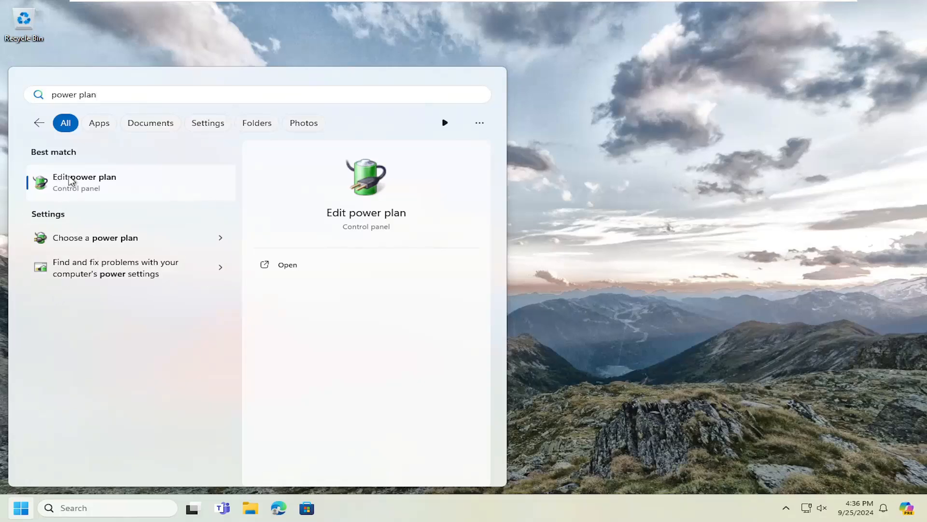
{"action": "left_click", "coordinate": [84, 176]}
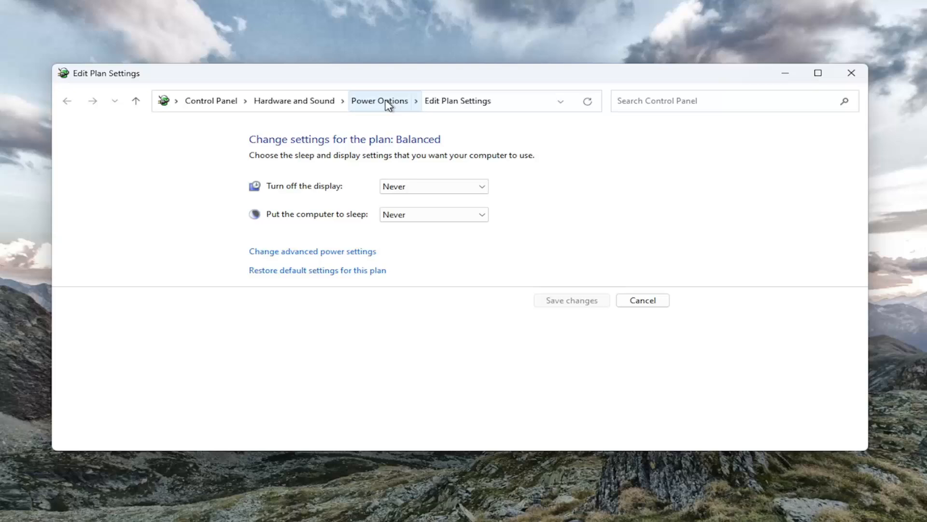
Step: Activate the hidden High performance plan in Power Options and open its plan settings
{"action": "left_click", "coordinate": [379, 100]}
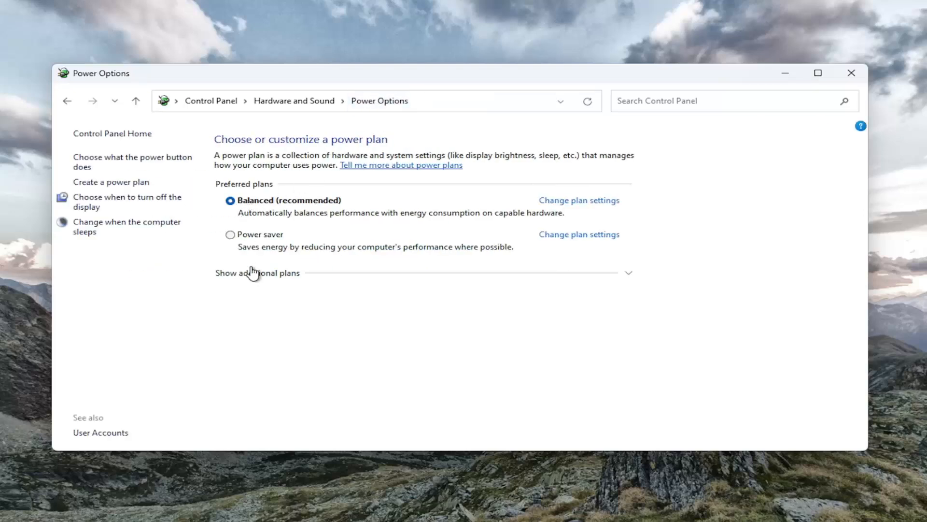
{"action": "left_click", "coordinate": [258, 272]}
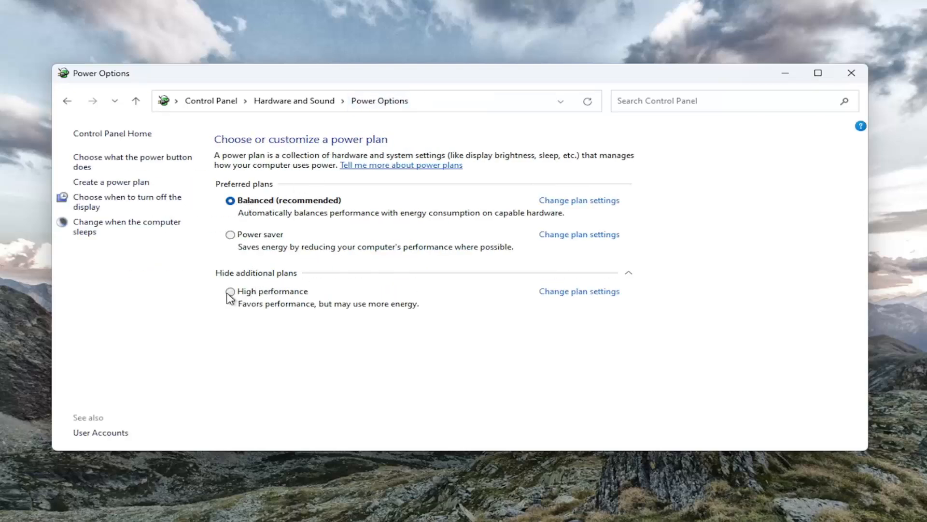
{"action": "left_click", "coordinate": [229, 291]}
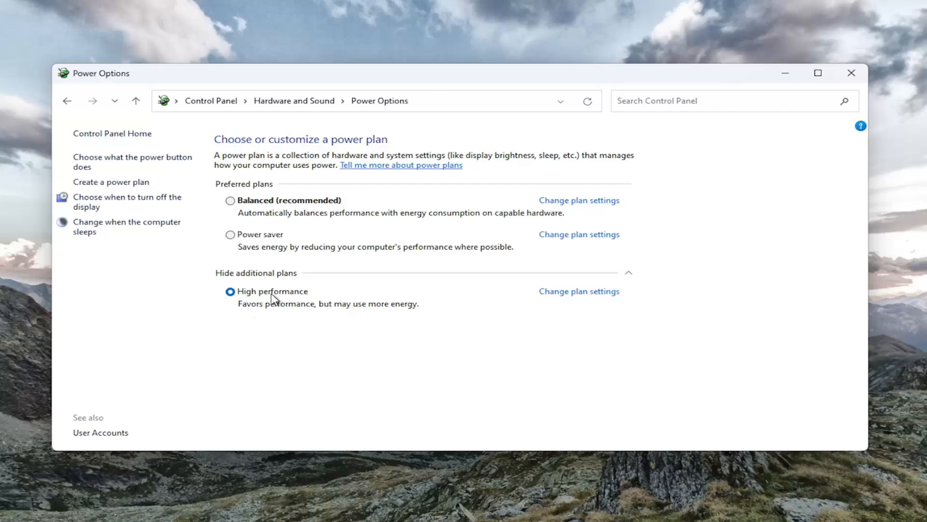
{"action": "mouse_move", "coordinate": [253, 294]}
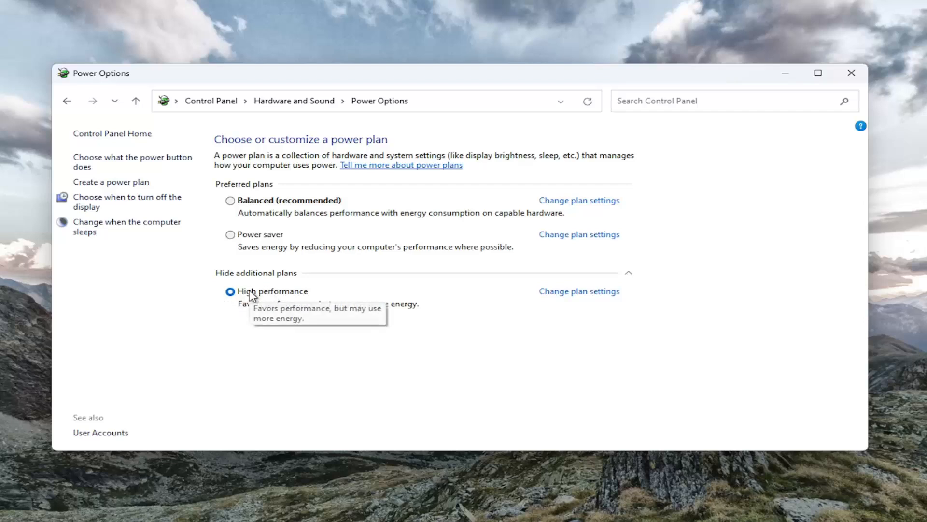
{"action": "mouse_move", "coordinate": [247, 315]}
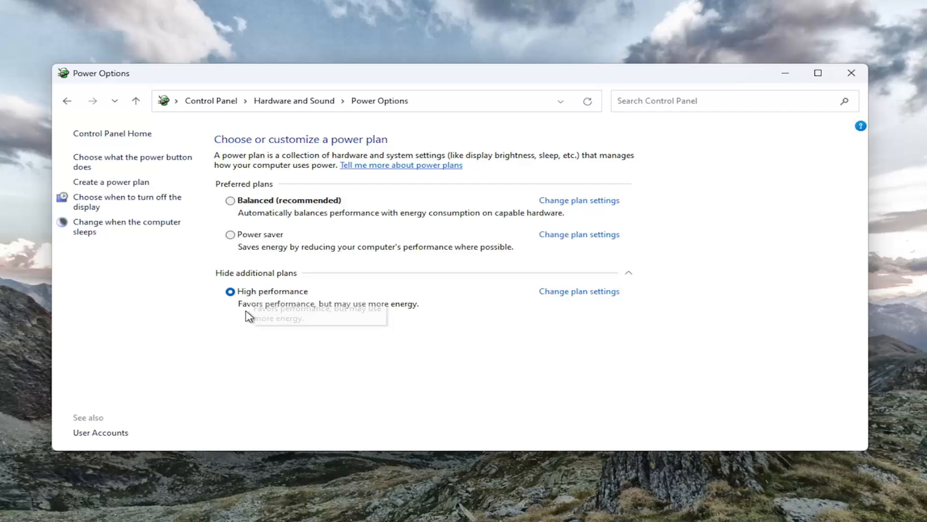
{"action": "mouse_move", "coordinate": [273, 302]}
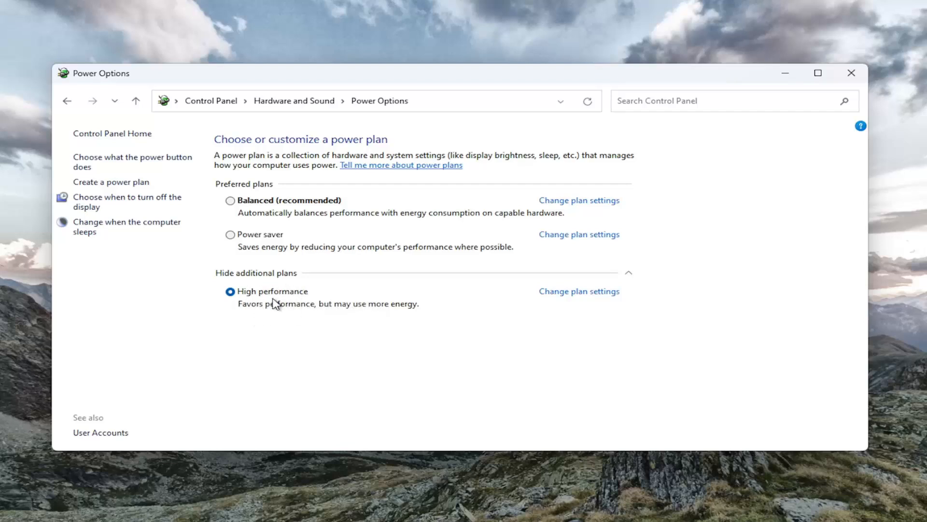
{"action": "mouse_move", "coordinate": [318, 304]}
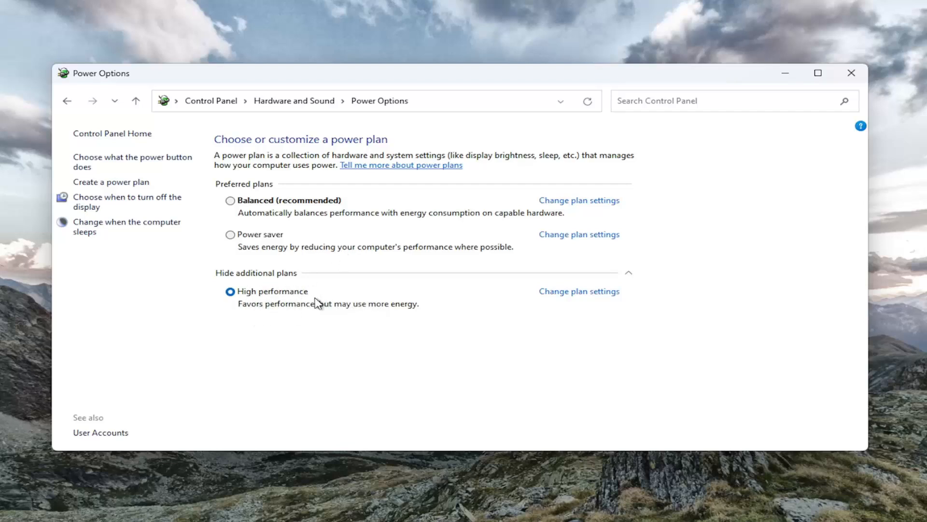
{"action": "mouse_move", "coordinate": [579, 290]}
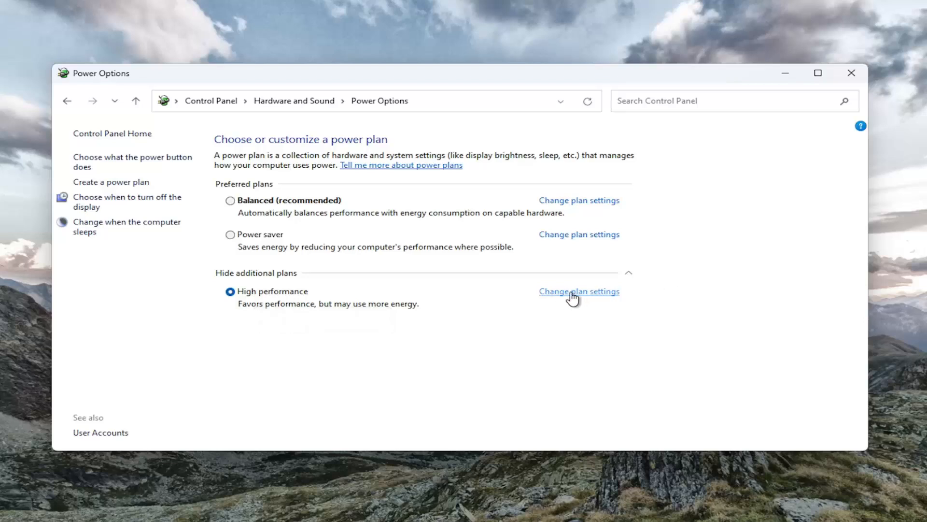
{"action": "left_click", "coordinate": [579, 290]}
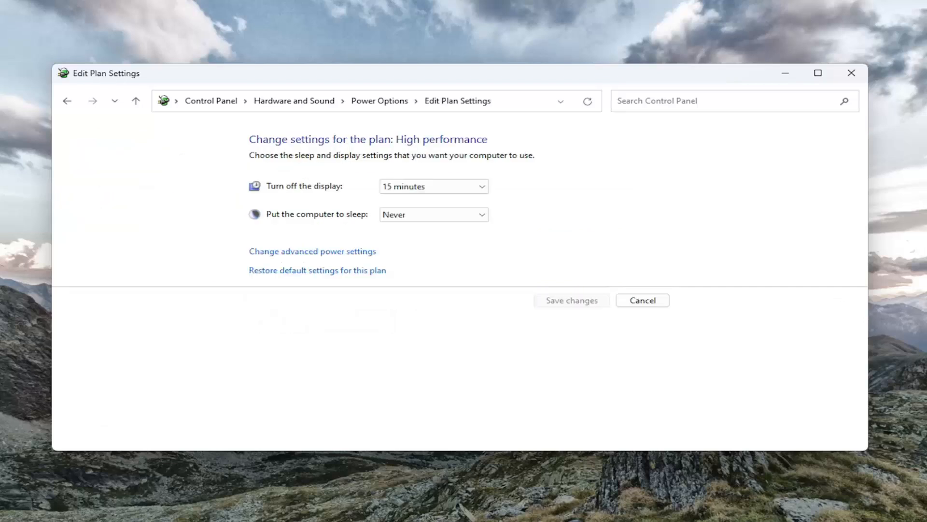
{"action": "mouse_move", "coordinate": [312, 250]}
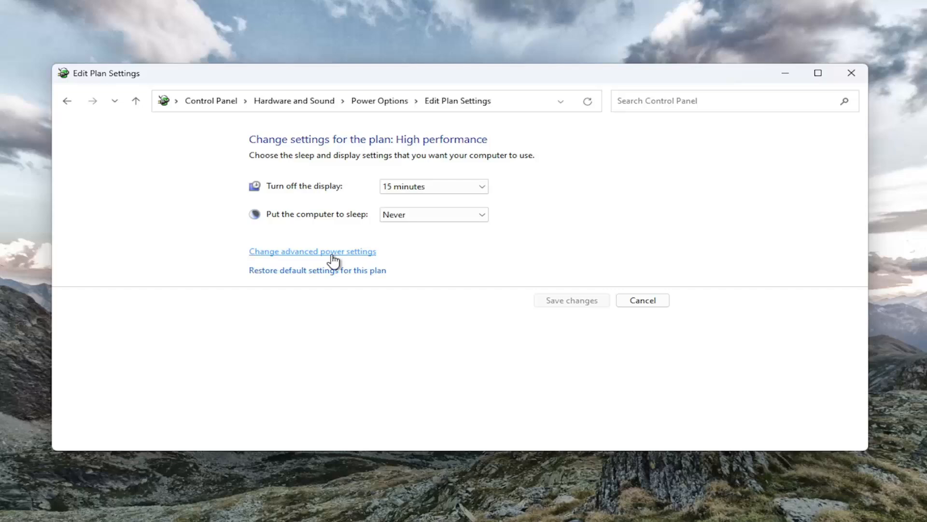
Step: Open Advanced power settings and expand the Wireless Adapter Settings group
{"action": "left_click", "coordinate": [313, 251]}
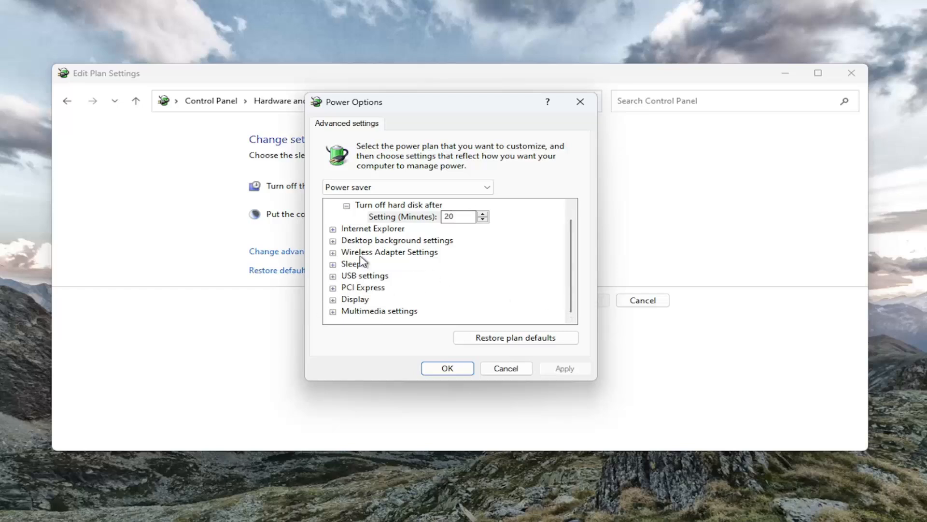
{"action": "mouse_move", "coordinate": [387, 279]}
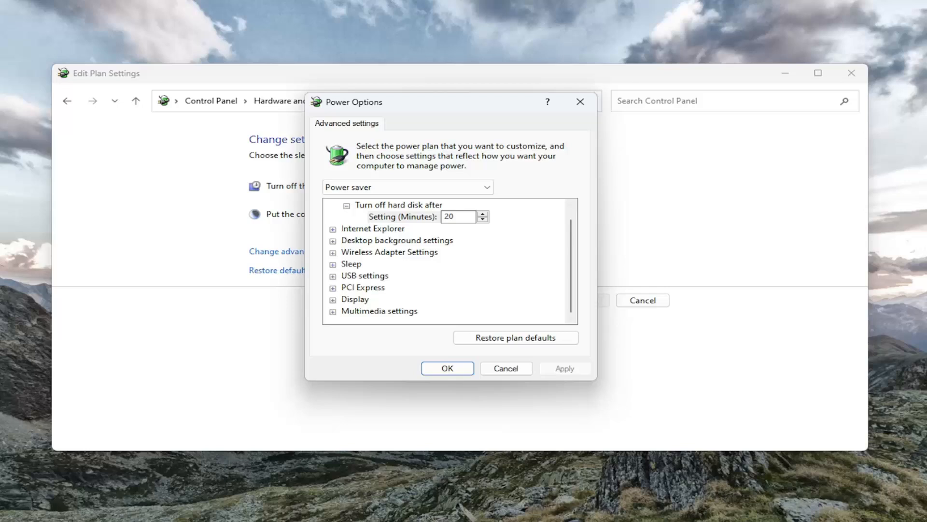
{"action": "mouse_move", "coordinate": [340, 255]}
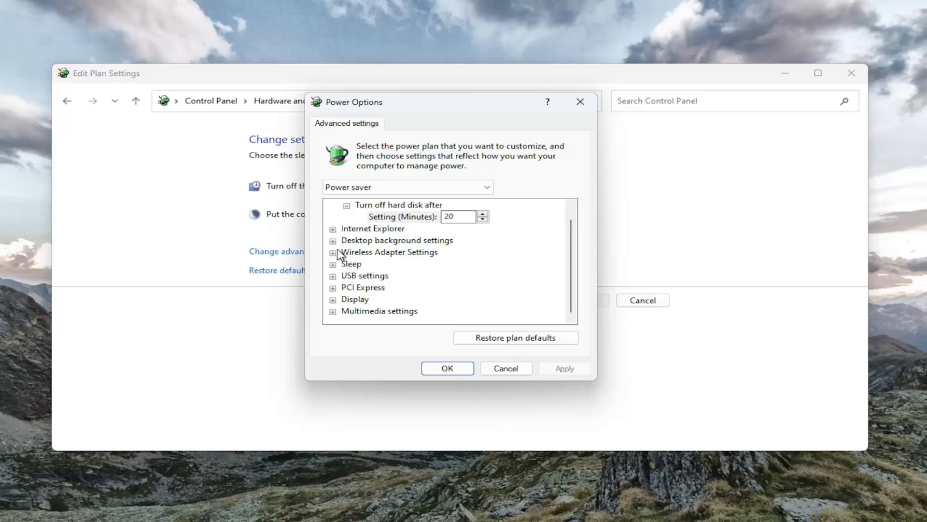
{"action": "left_click", "coordinate": [333, 252]}
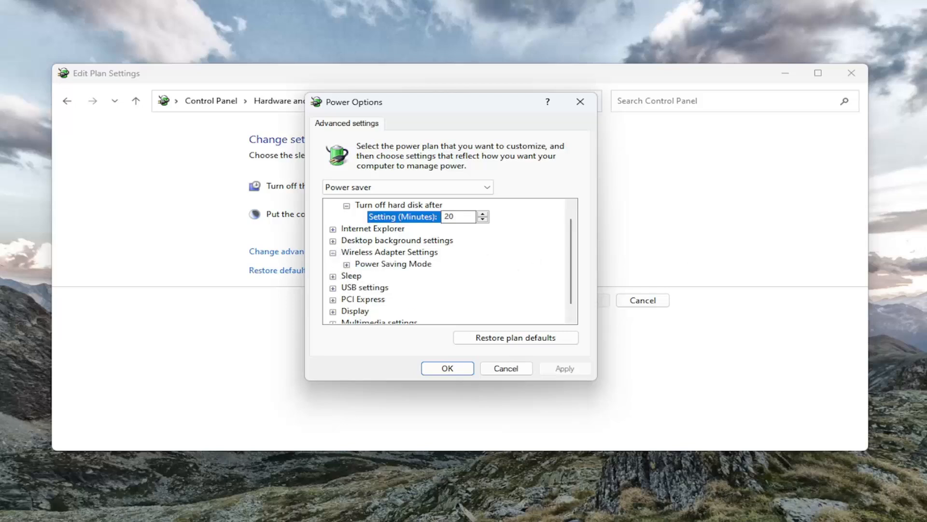
{"action": "mouse_move", "coordinate": [395, 259]}
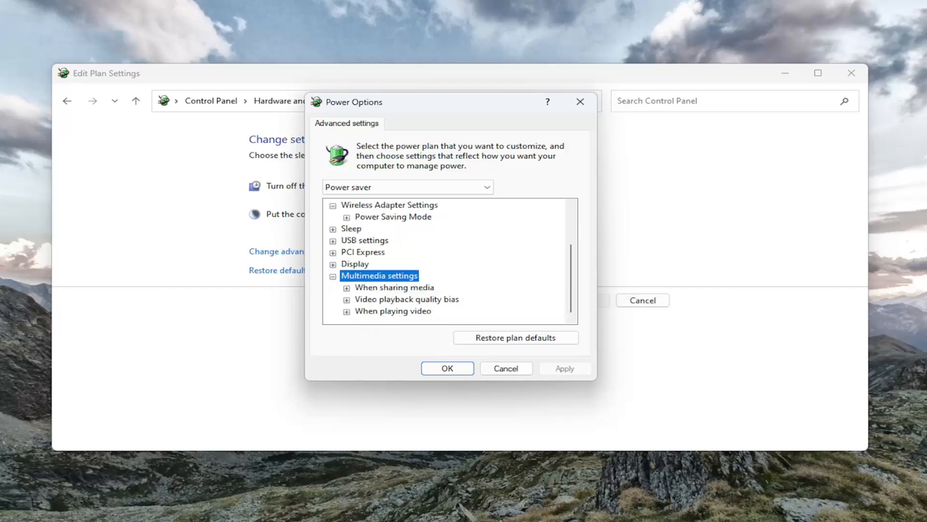
{"action": "mouse_move", "coordinate": [351, 318]}
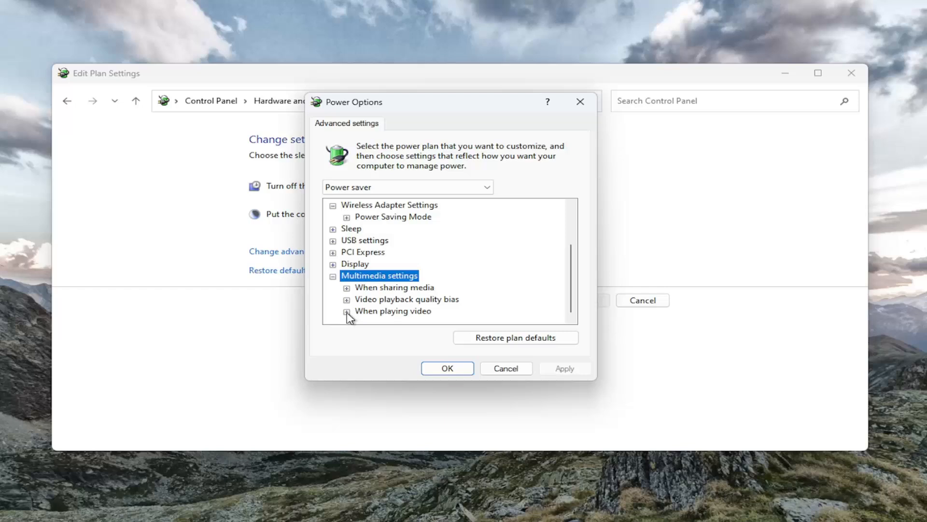
Step: Set When playing video to Optimize video quality and close the dialog
{"action": "left_click", "coordinate": [347, 311]}
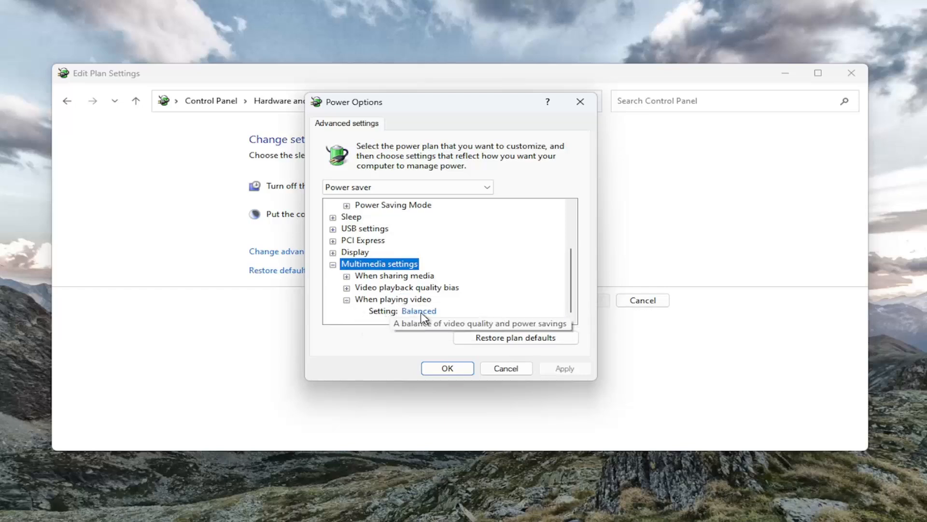
{"action": "left_click", "coordinate": [418, 311]}
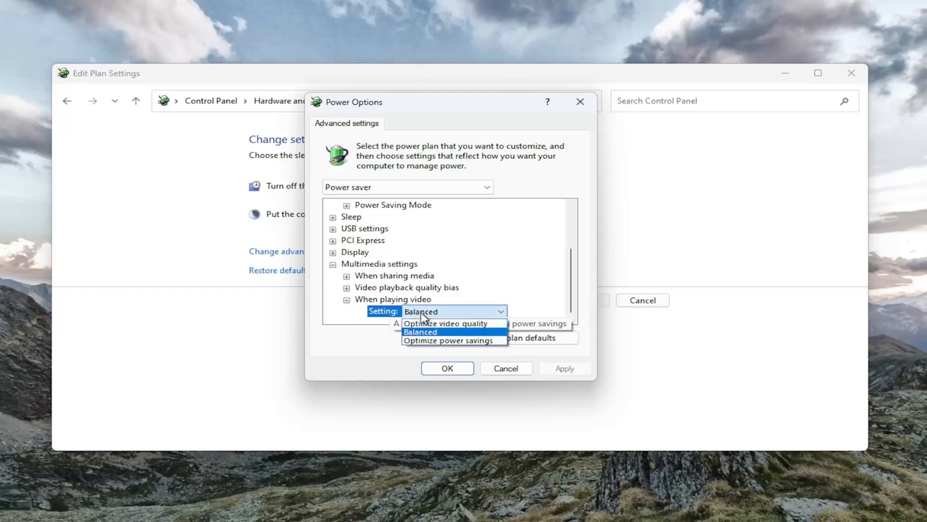
{"action": "mouse_move", "coordinate": [450, 323]}
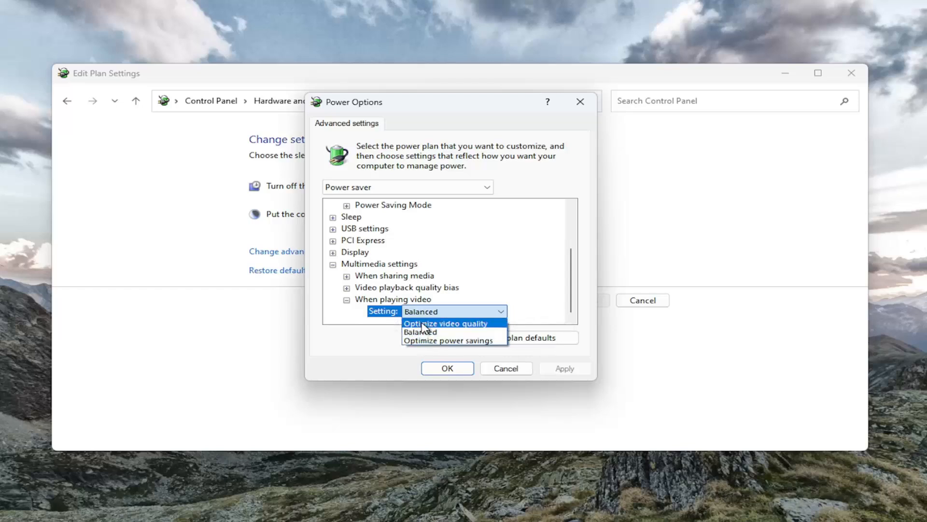
{"action": "left_click", "coordinate": [448, 323]}
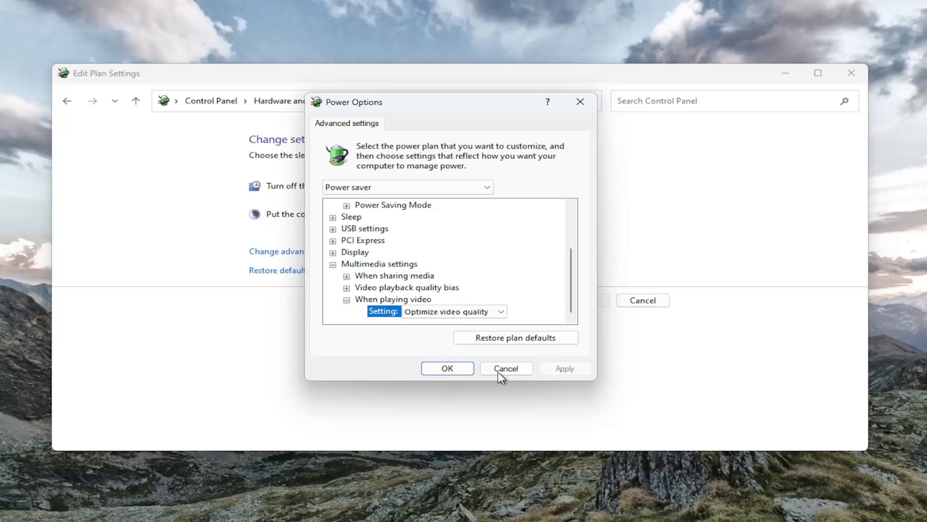
{"action": "left_click", "coordinate": [506, 368]}
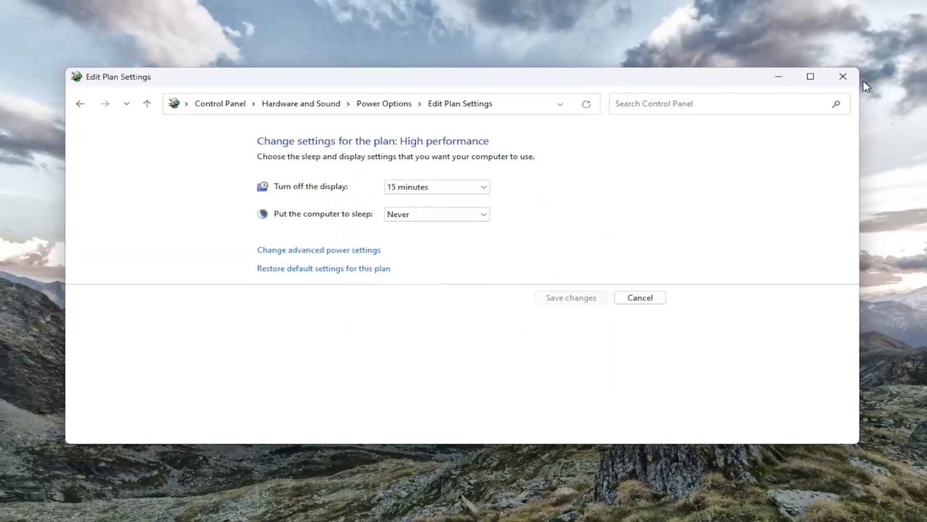
Step: Right-click Start and choose Restart under Shut down or sign out
{"action": "right_click", "coordinate": [21, 507]}
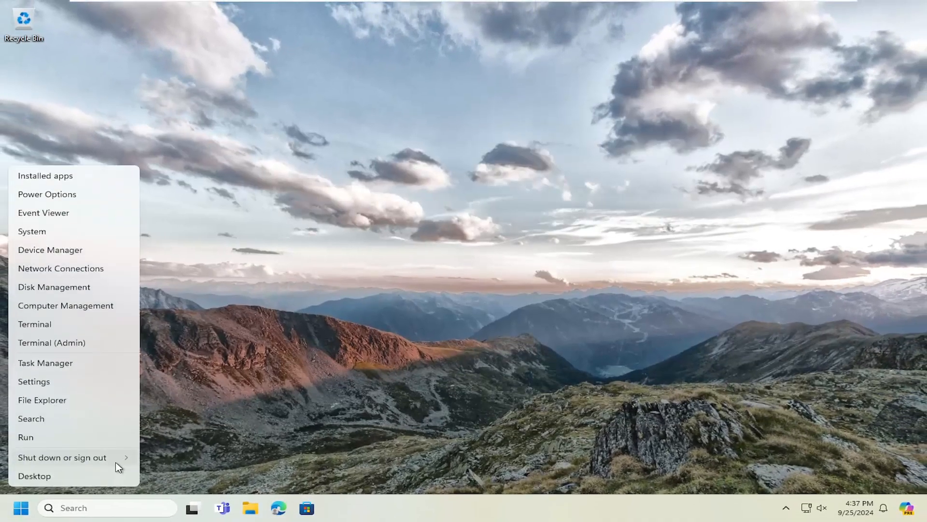
{"action": "left_click", "coordinate": [62, 458]}
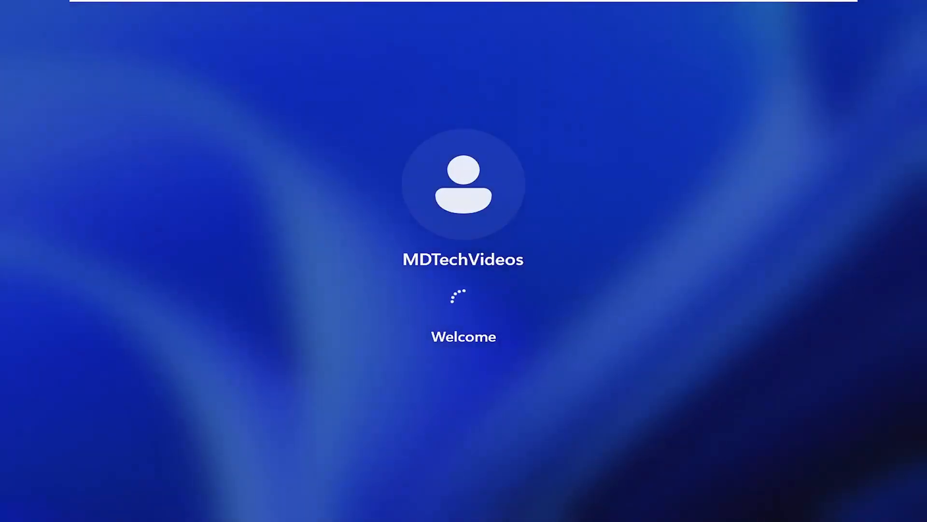